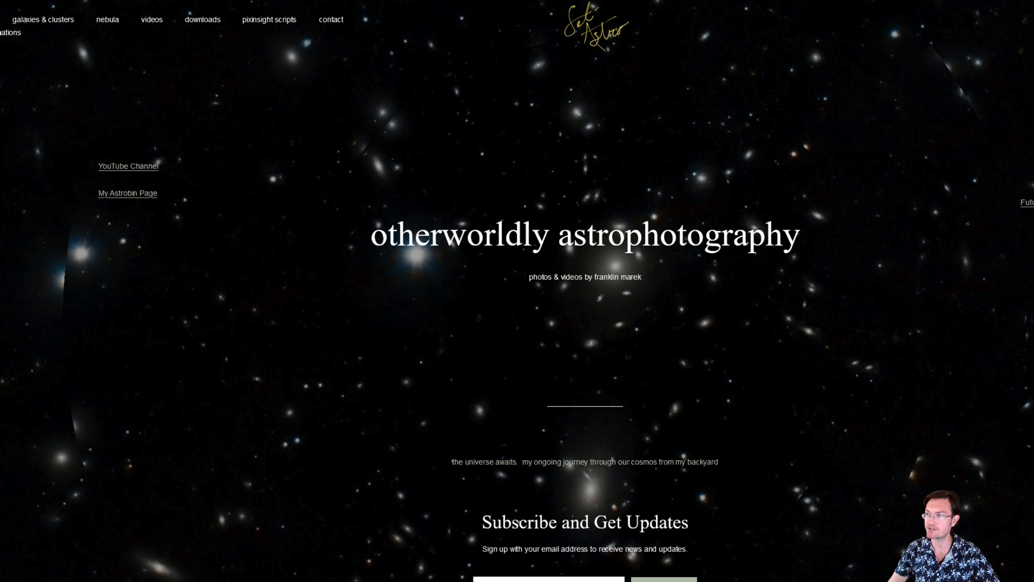
pyautogui.moveTo(58, 297)
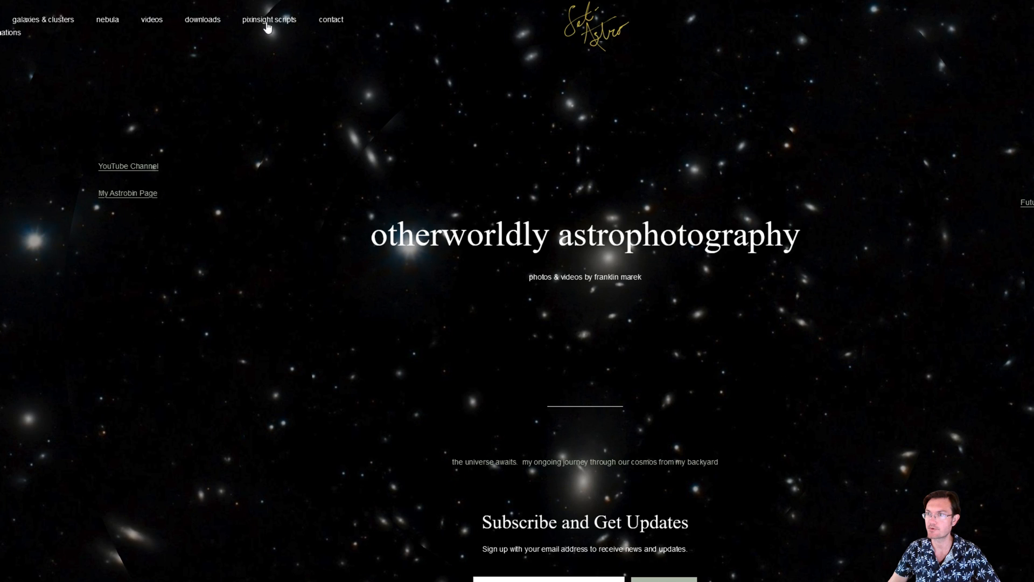
# Step: Go to the PixInsight scripts page and scroll to Statistical Stretch v1.3
pyautogui.click(268, 19)
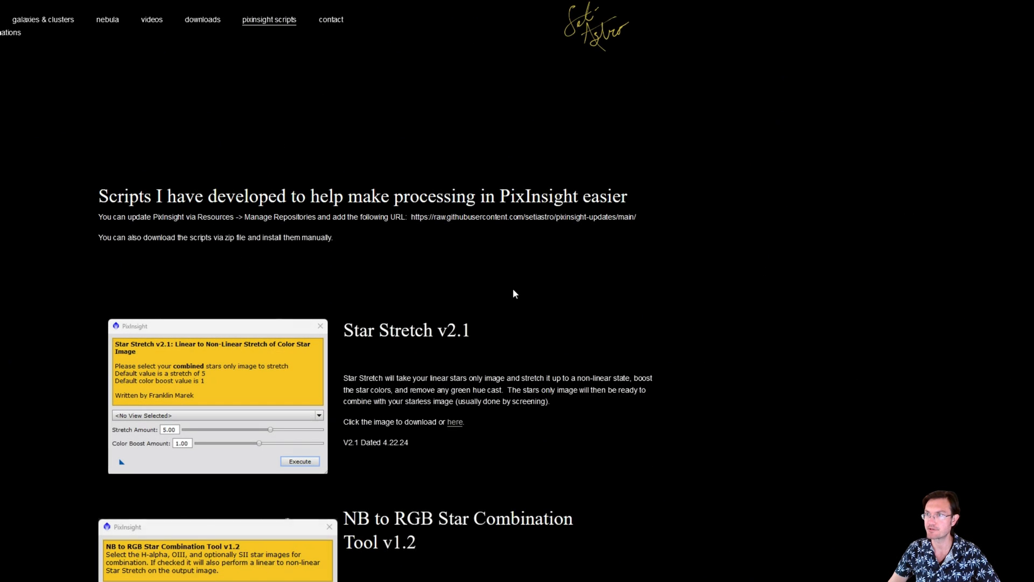
pyautogui.scroll(-3)
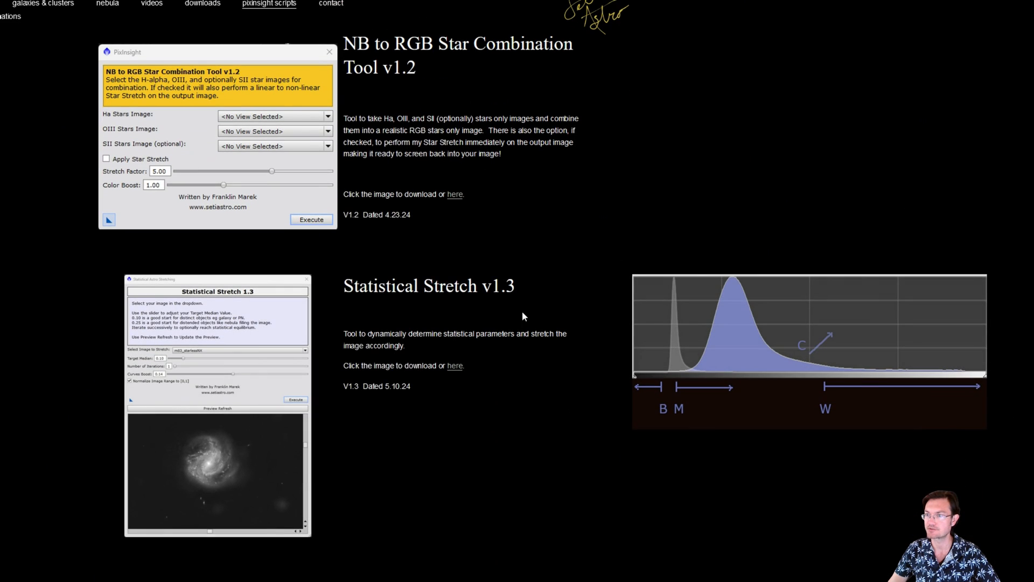
pyautogui.moveTo(321, 456)
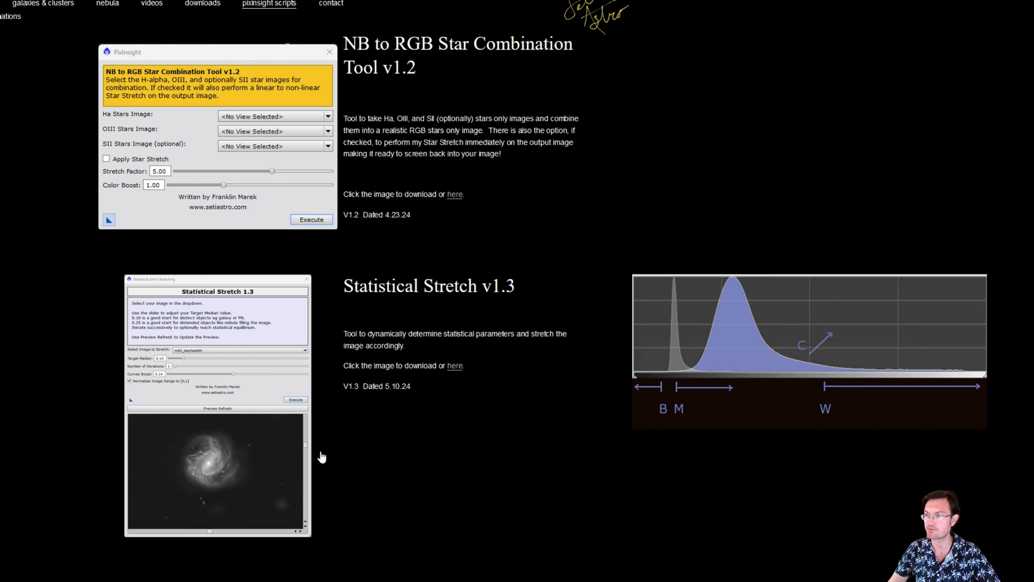
pyautogui.moveTo(199, 155)
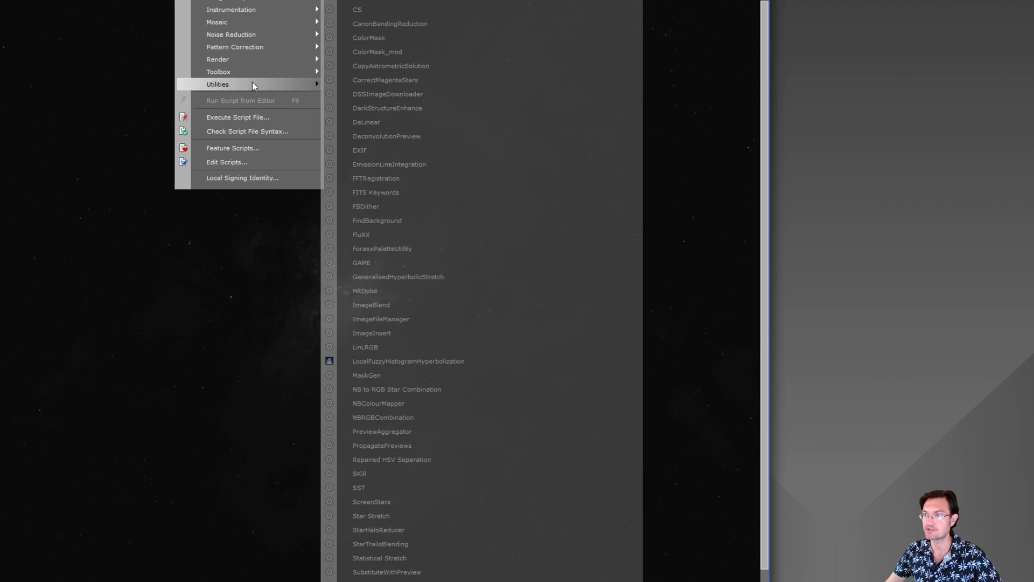
pyautogui.moveTo(386, 558)
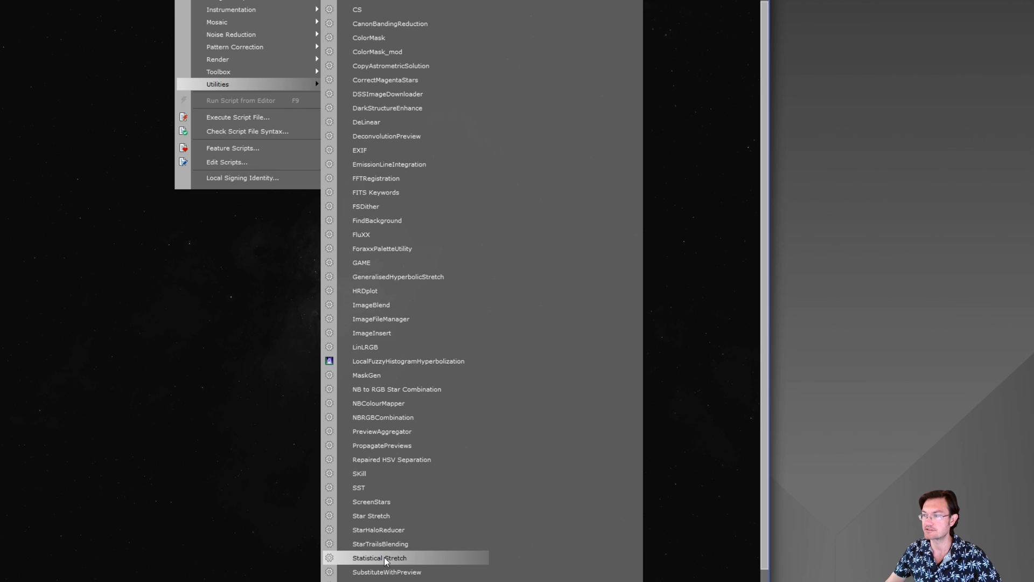
# Step: Start Statistical Stretch from Script > Utilities and select 'eagle' as the image to stretch
pyautogui.click(380, 557)
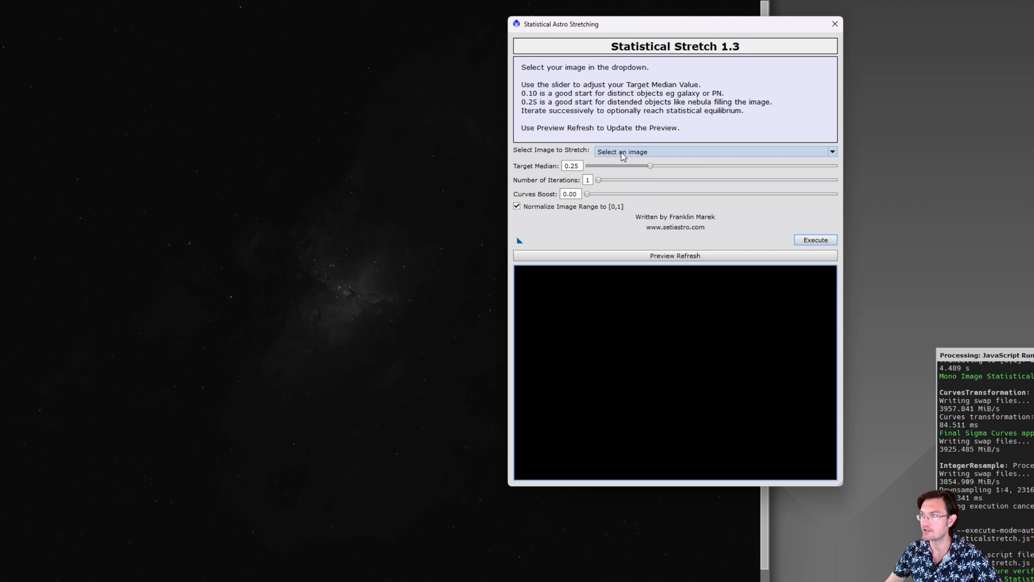
pyautogui.click(712, 152)
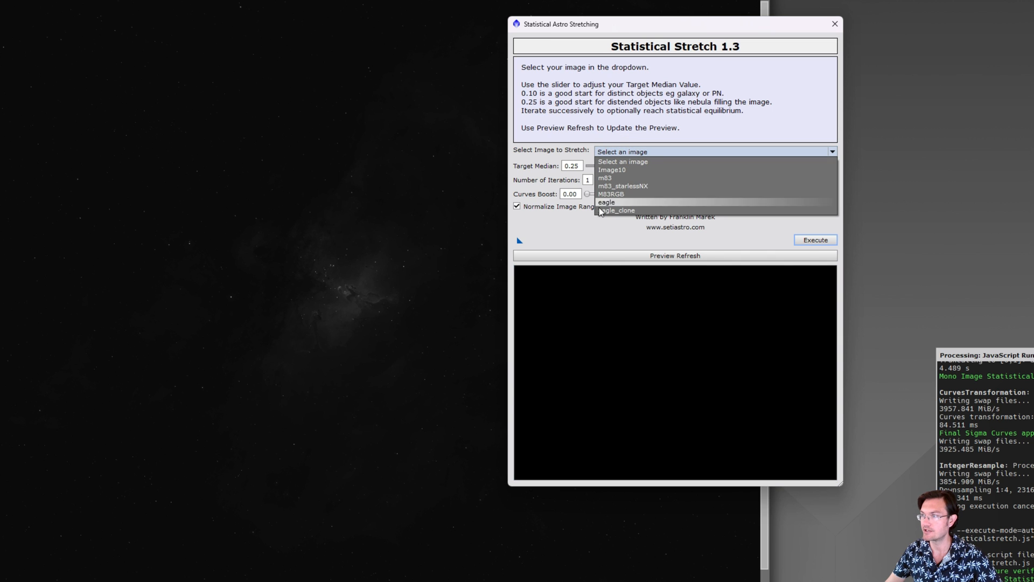
pyautogui.moveTo(620, 207)
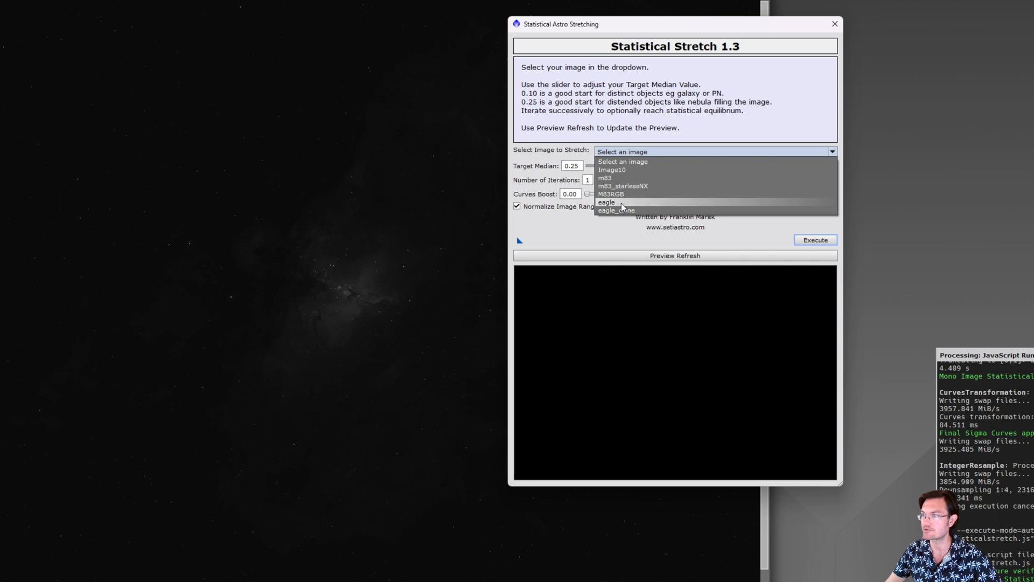
pyautogui.click(606, 202)
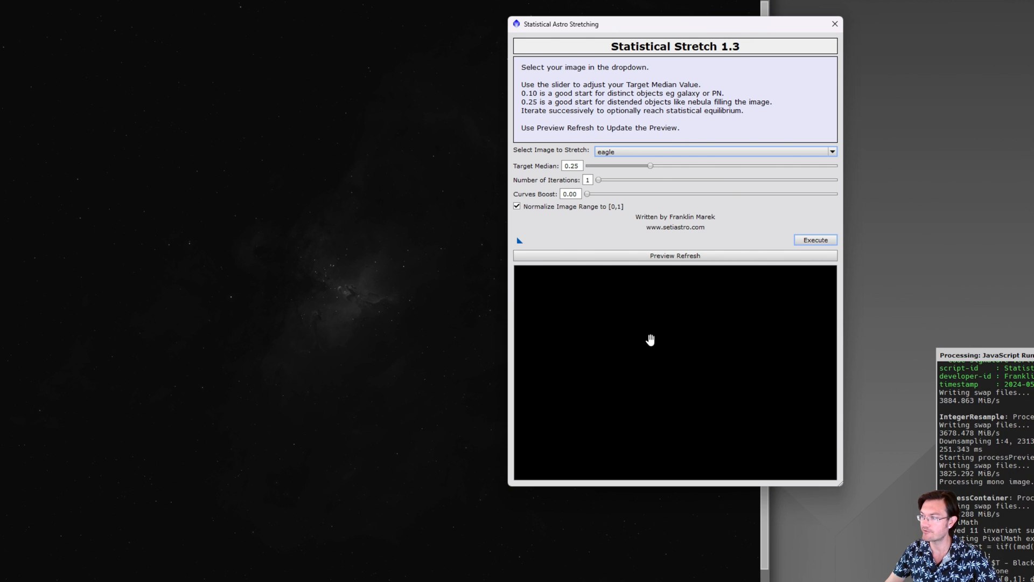
# Step: Preview the eagle stretch, then refresh with target median 0.16 and curves boost 0.09
pyautogui.click(673, 255)
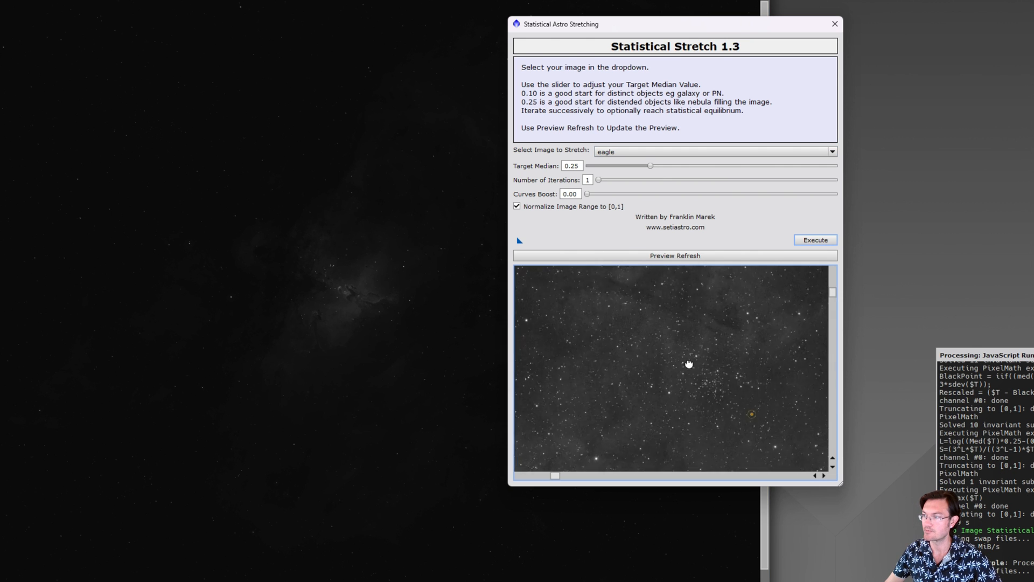
pyautogui.click(674, 255)
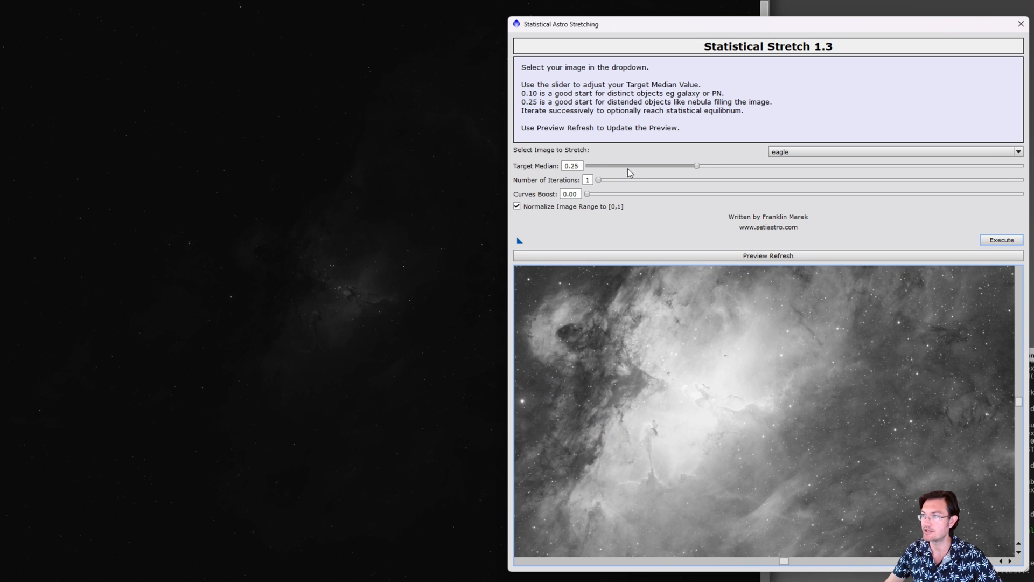
pyautogui.moveTo(696, 165); pyautogui.dragTo(658, 165)
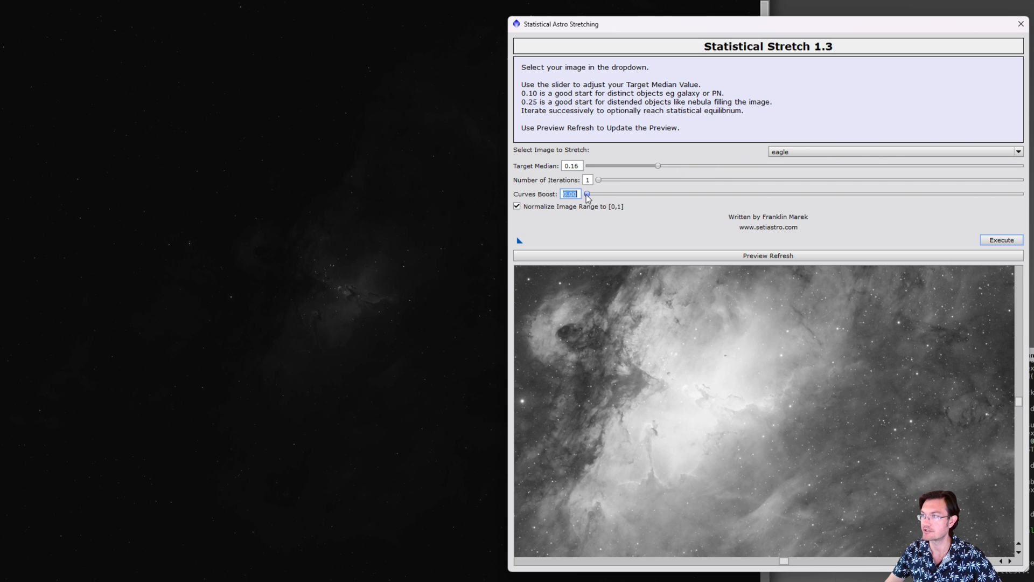
pyautogui.moveTo(585, 194); pyautogui.dragTo(724, 193)
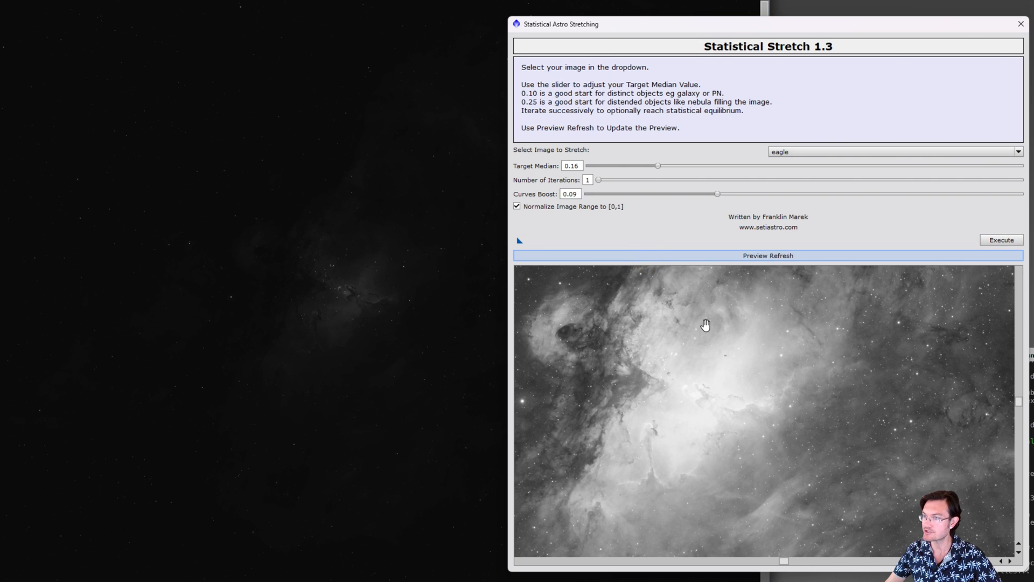
pyautogui.click(768, 255)
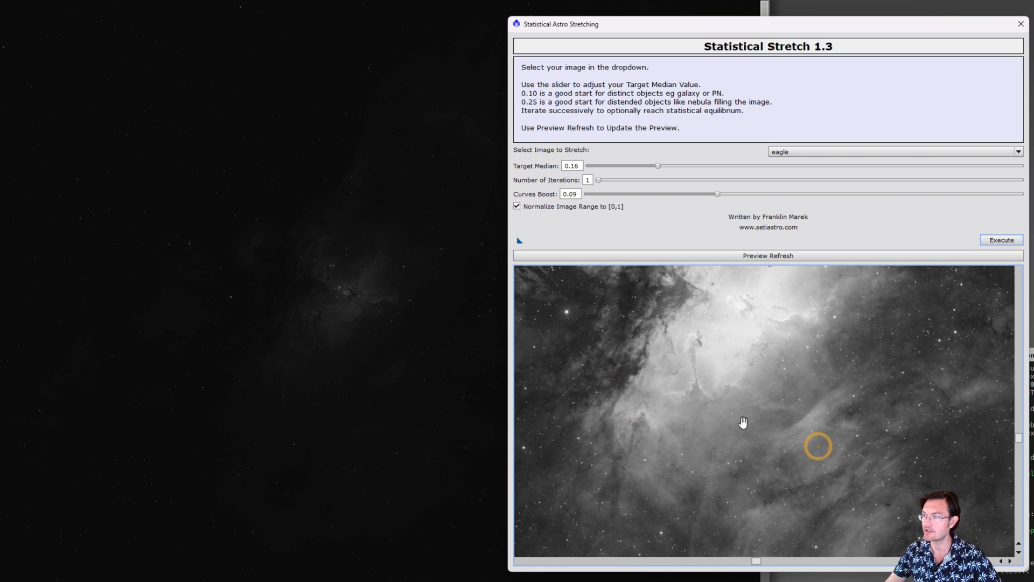
# Step: Show the full nebula in the preview and execute the stretch on the eagle image
pyautogui.click(767, 255)
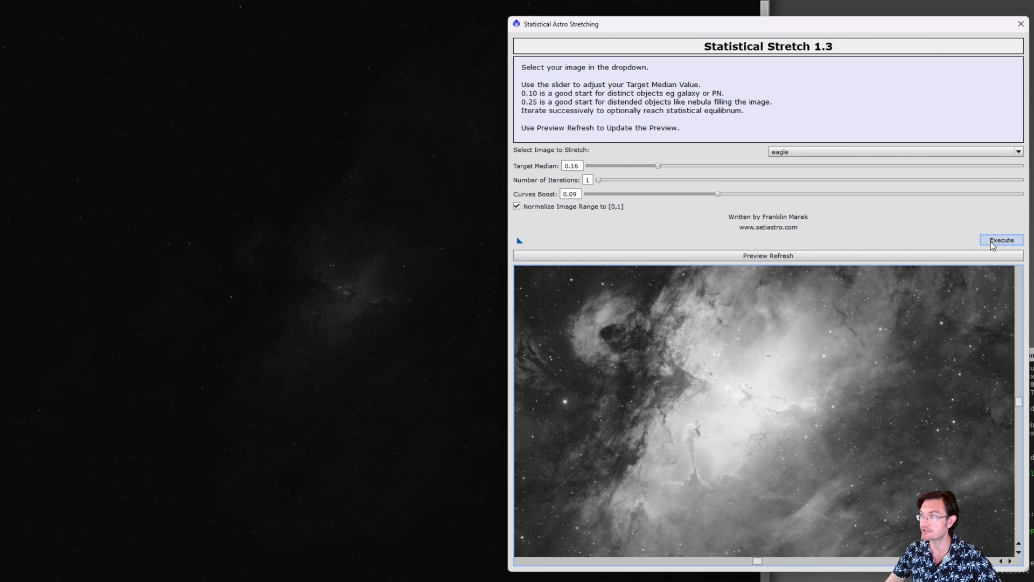
pyautogui.moveTo(886, 235)
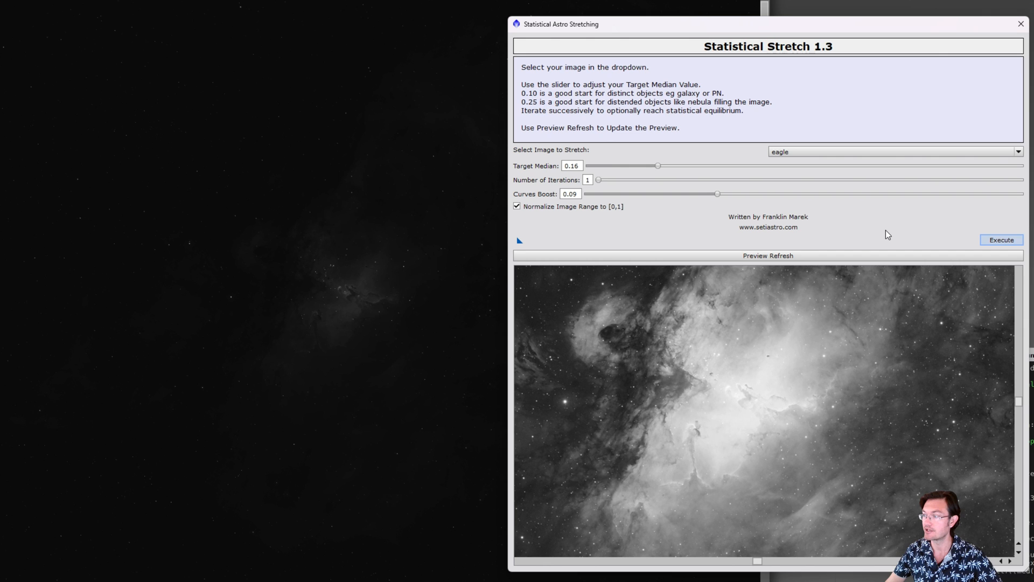
pyautogui.click(1000, 239)
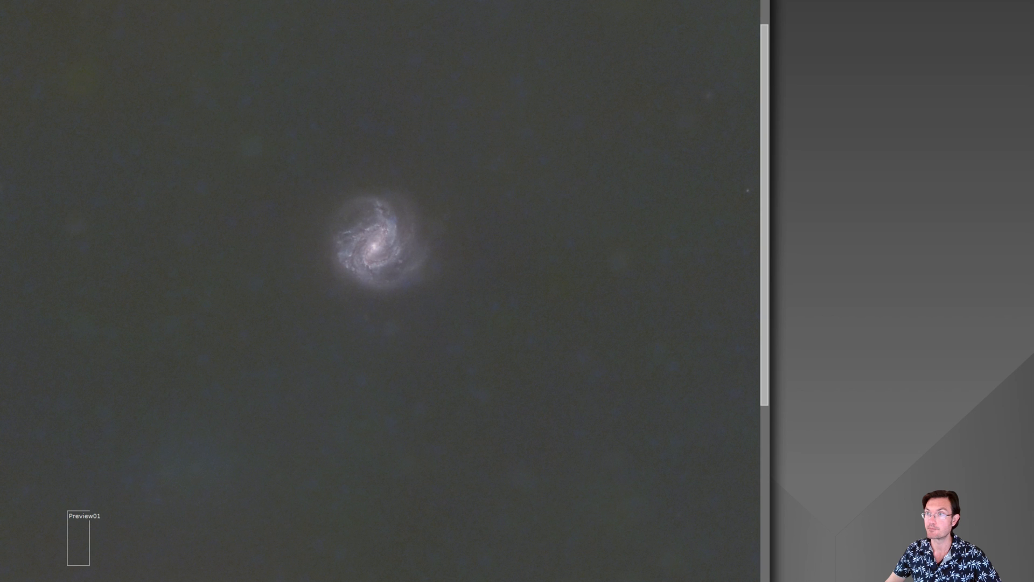
# Step: Reopen Statistical Stretch, select M83RGB, and generate its preview
pyautogui.click(218, 84)
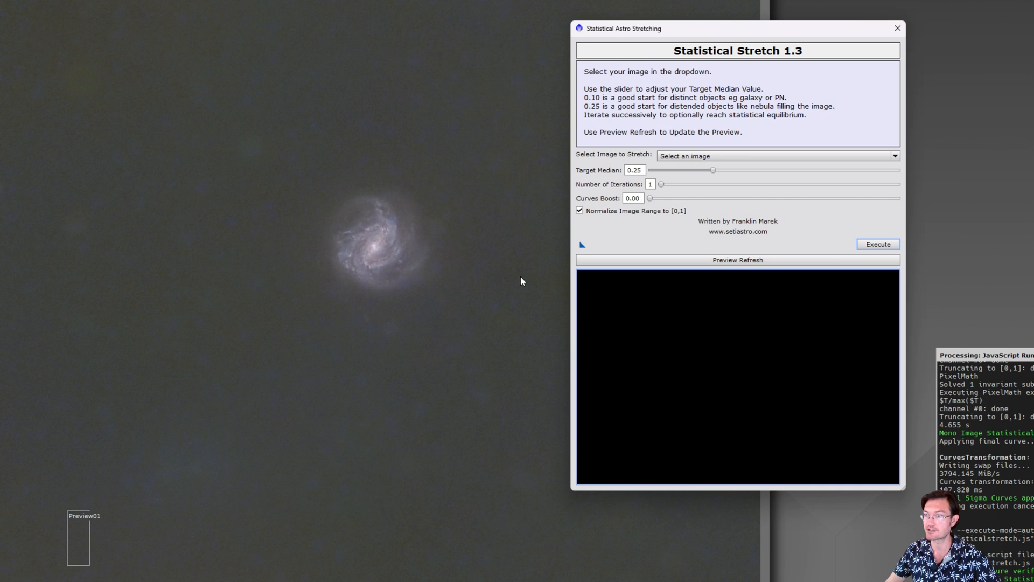
pyautogui.click(776, 156)
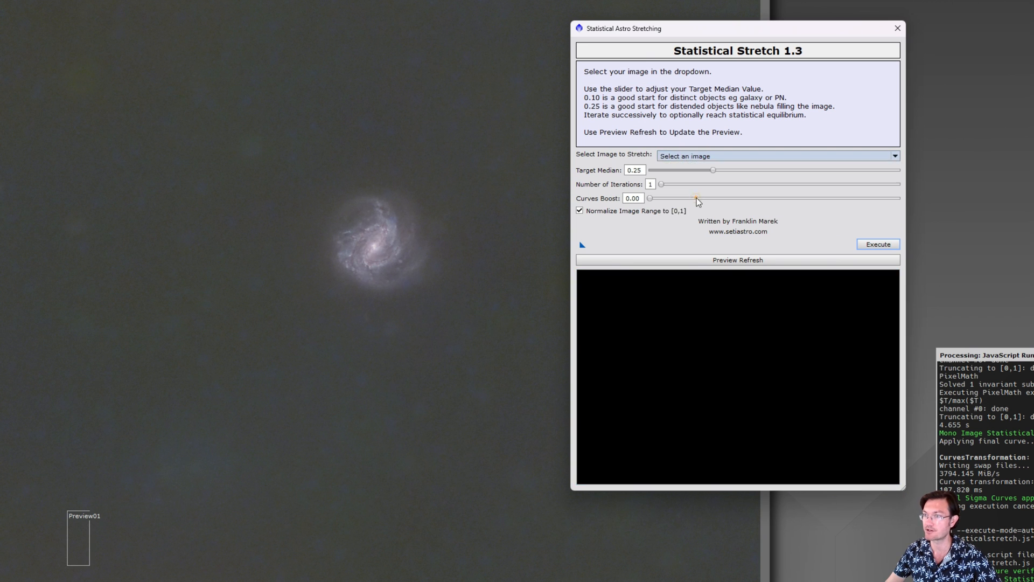
pyautogui.click(776, 156)
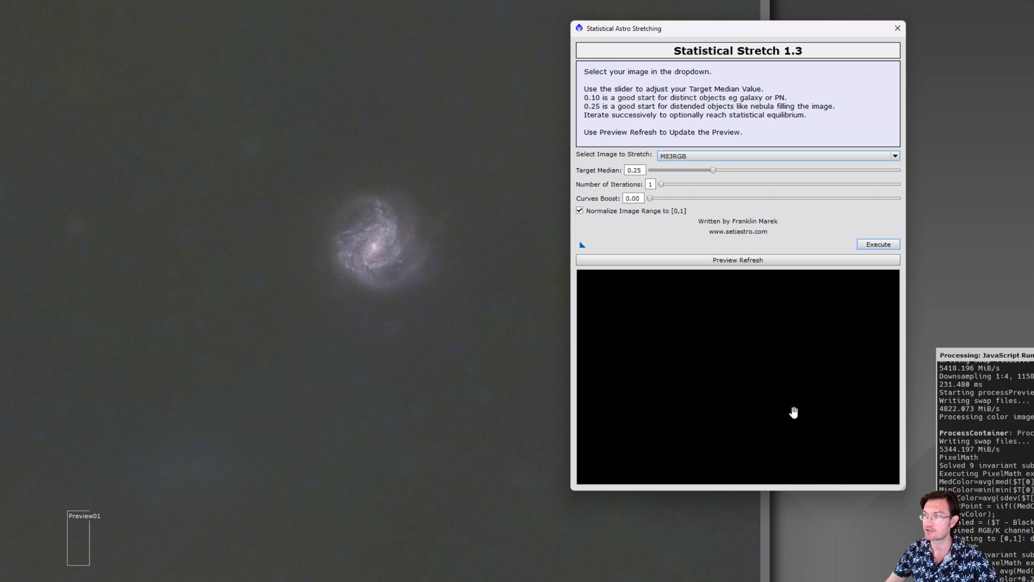
pyautogui.click(736, 259)
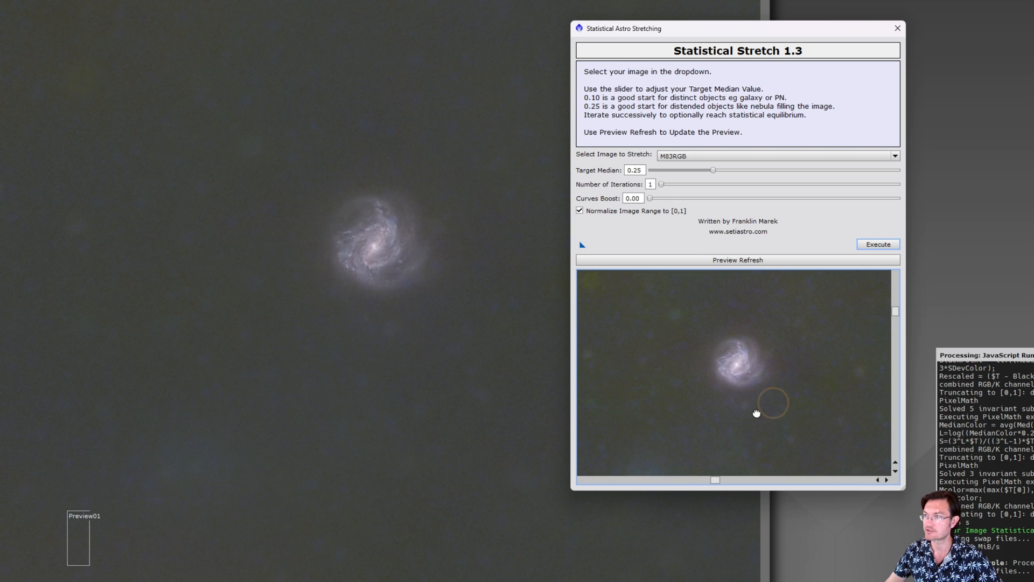
# Step: Set target median 0.10 and curves boost 0.16, then refresh the M83RGB preview
pyautogui.moveTo(712, 170); pyautogui.dragTo(687, 171)
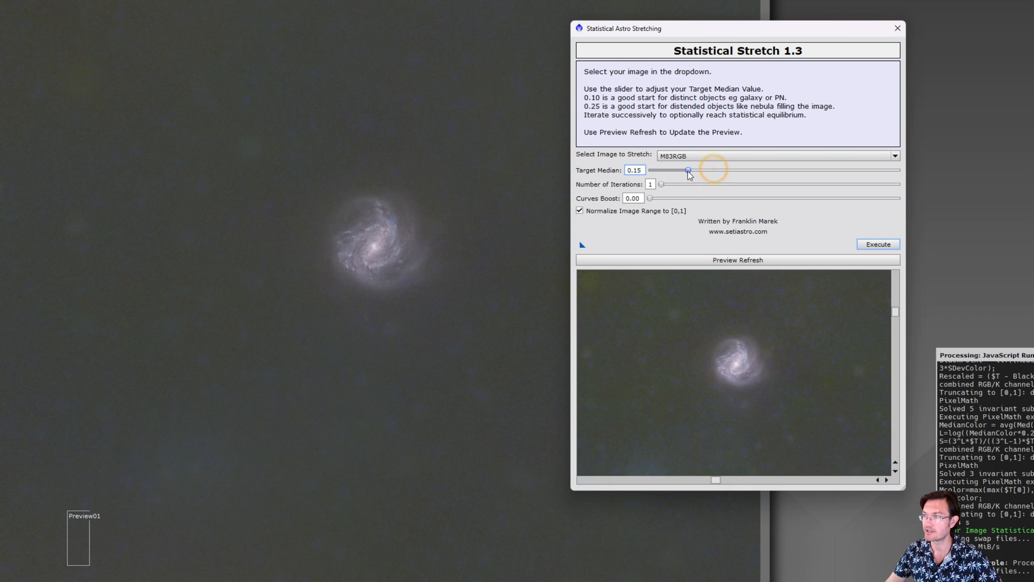
pyautogui.moveTo(688, 171); pyautogui.dragTo(676, 170)
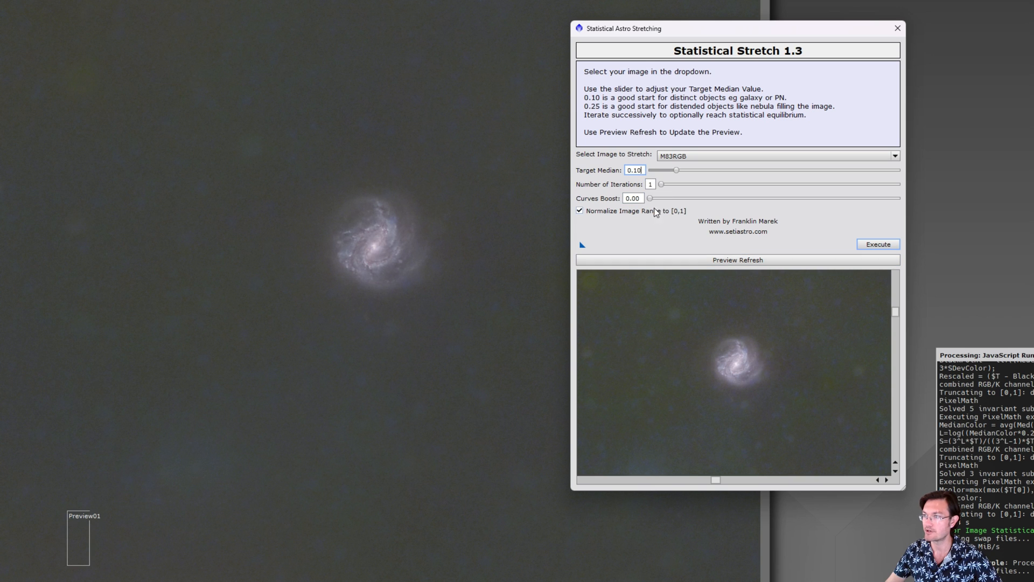
pyautogui.moveTo(651, 198); pyautogui.dragTo(803, 198)
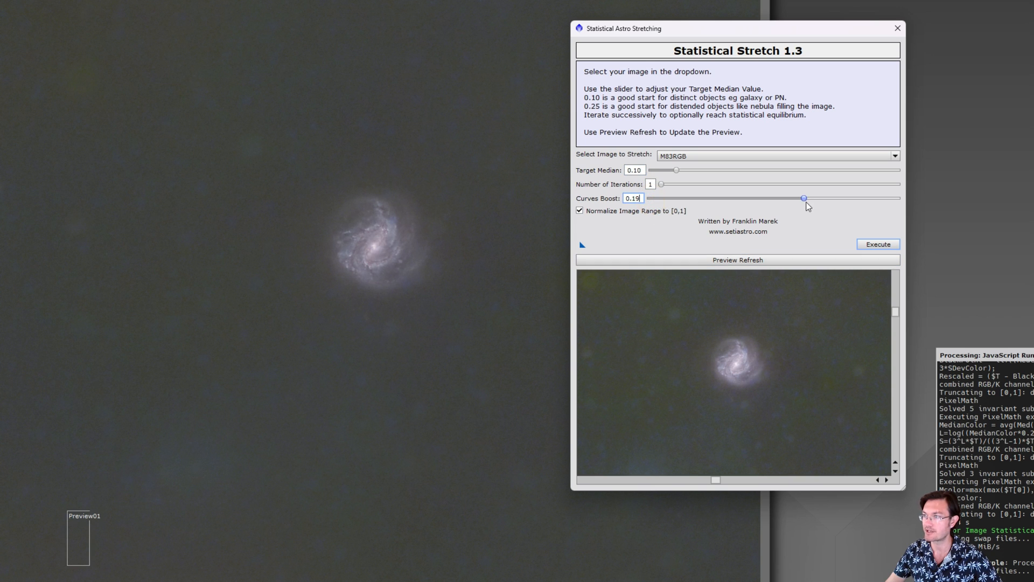
pyautogui.moveTo(802, 198); pyautogui.dragTo(783, 198)
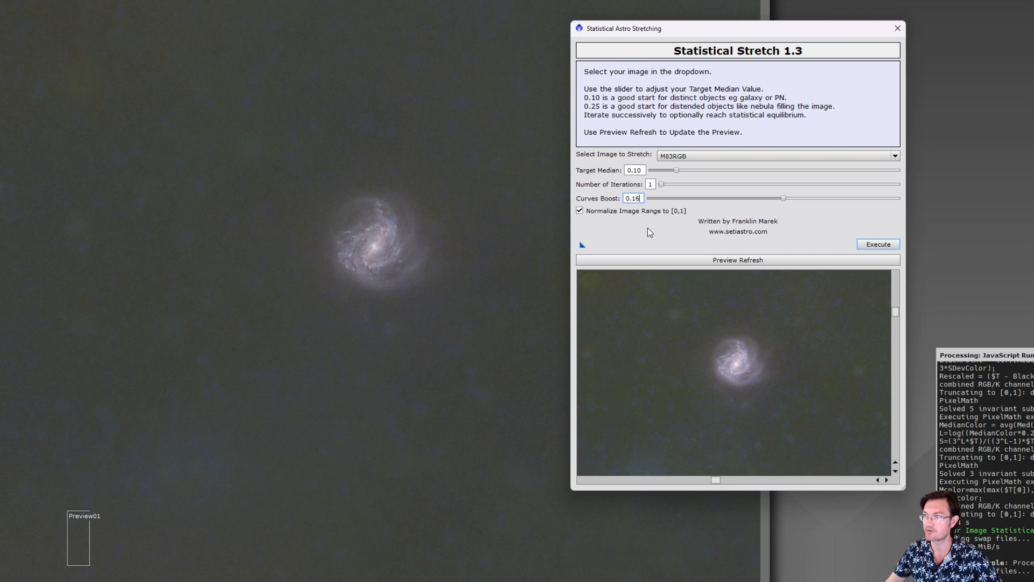
pyautogui.moveTo(668, 249)
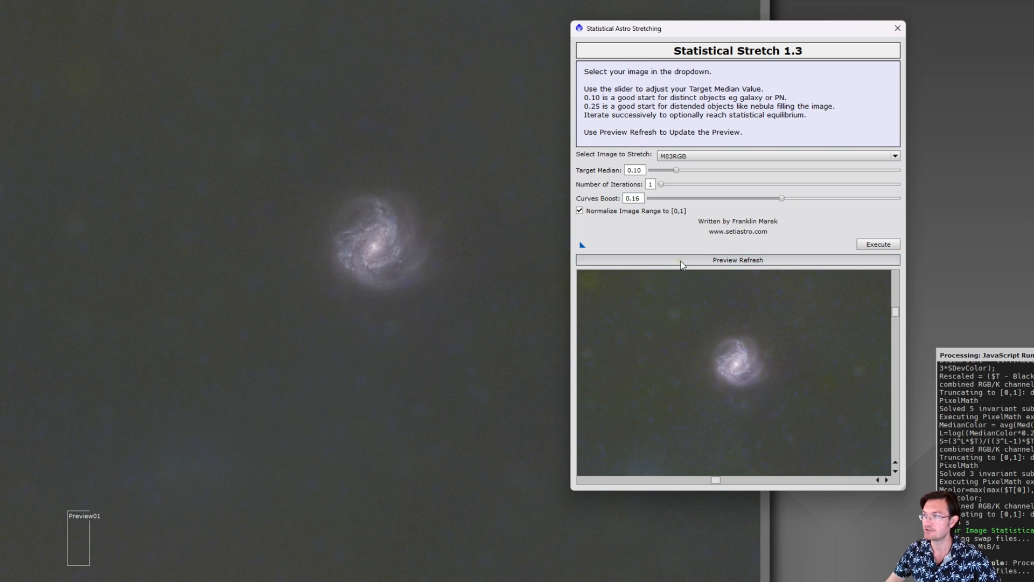
pyautogui.click(738, 259)
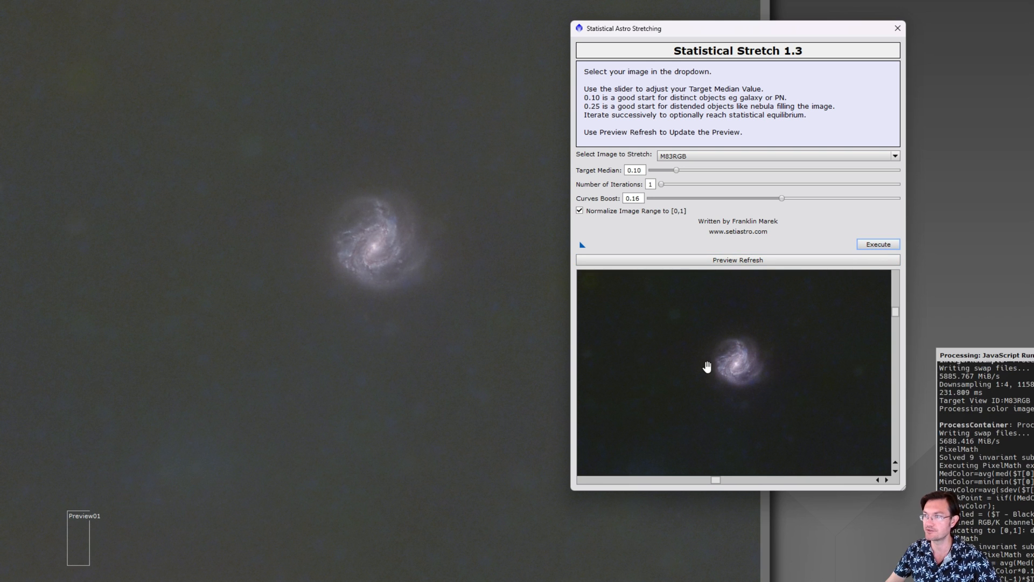
# Step: Execute the stretch on M83RGB and close the Statistical Astro Stretching dialog
pyautogui.click(877, 244)
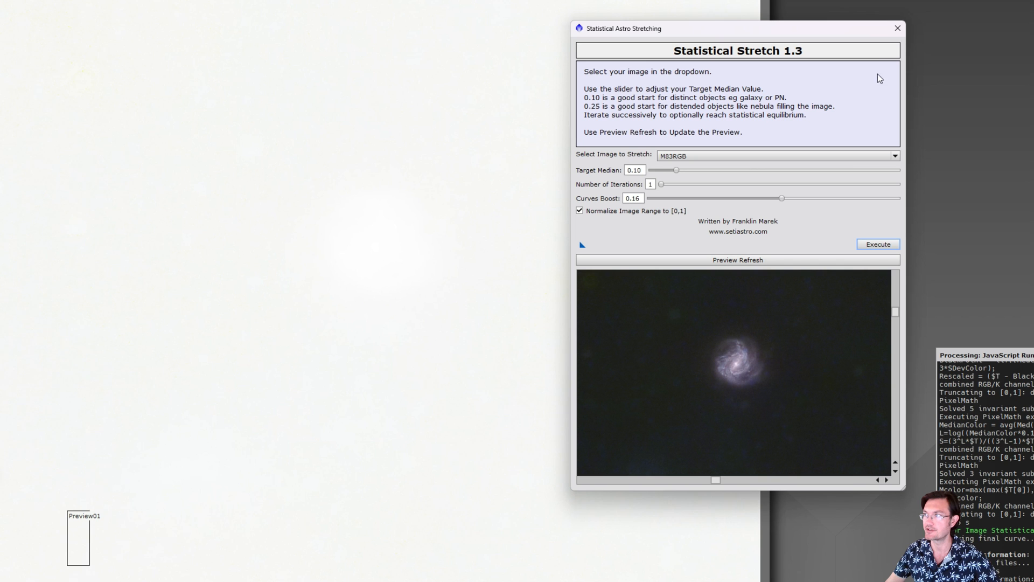
pyautogui.click(897, 27)
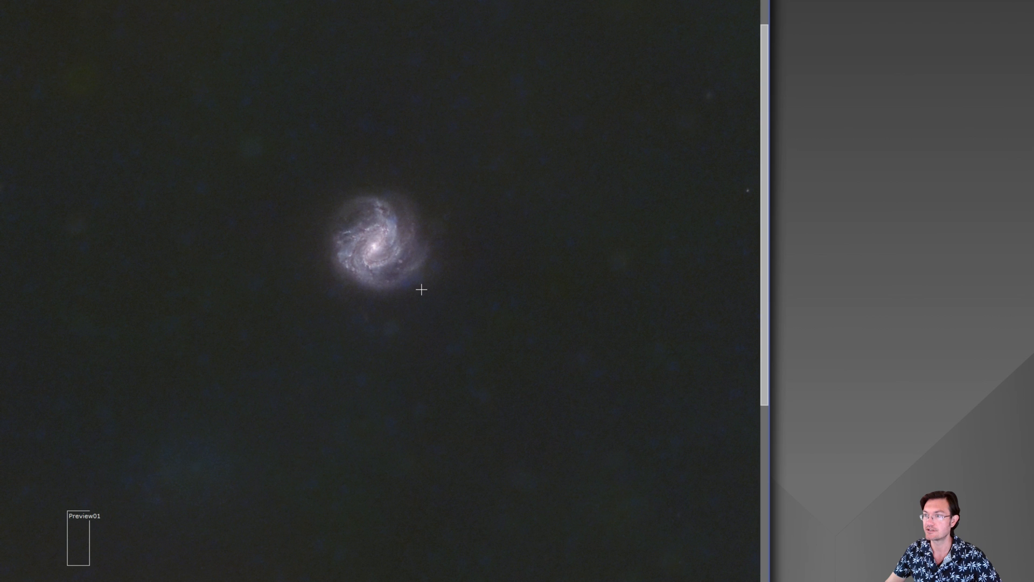
pyautogui.moveTo(317, 270)
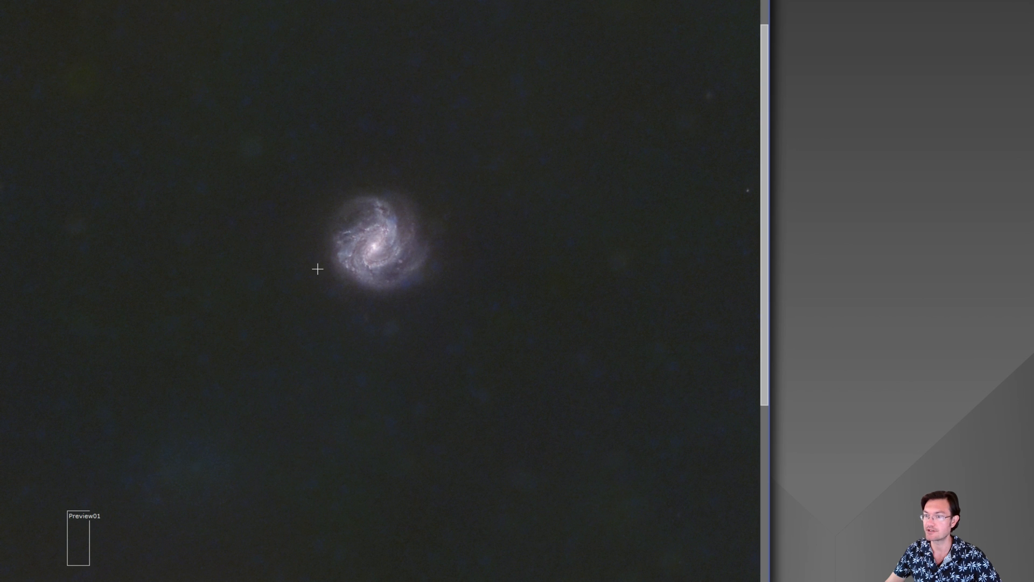
pyautogui.moveTo(402, 291)
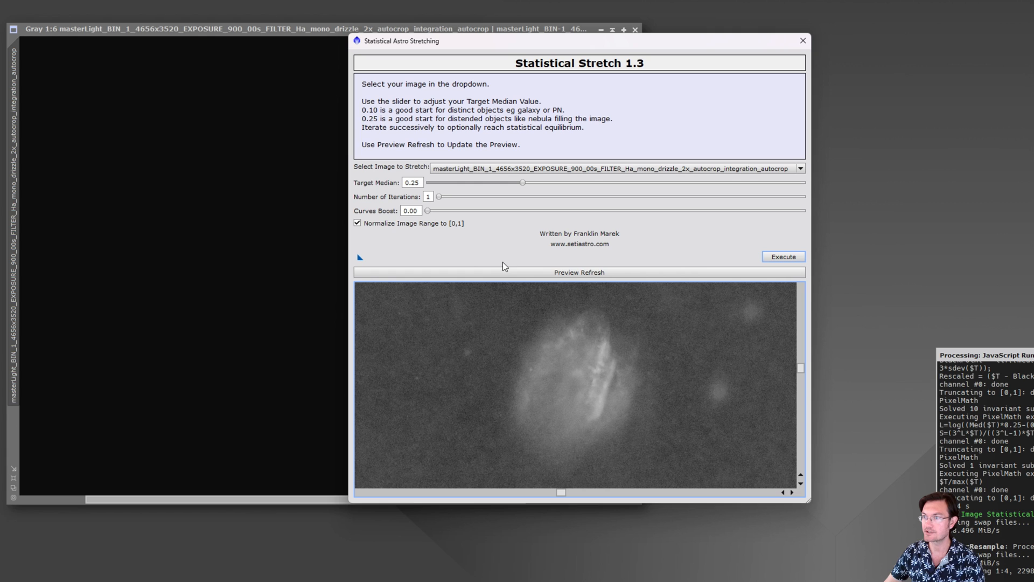
pyautogui.moveTo(442, 239)
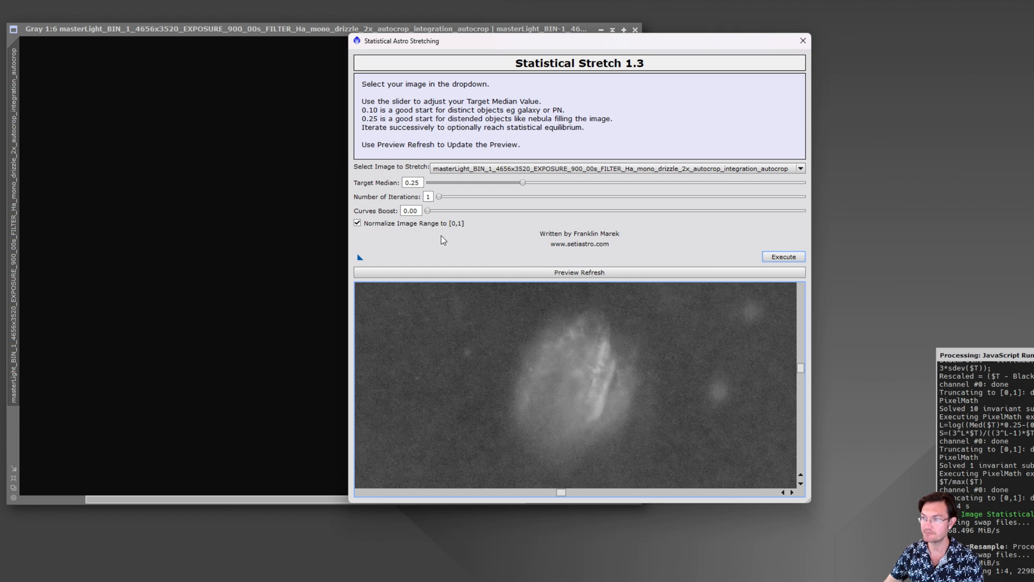
pyautogui.moveTo(519, 355)
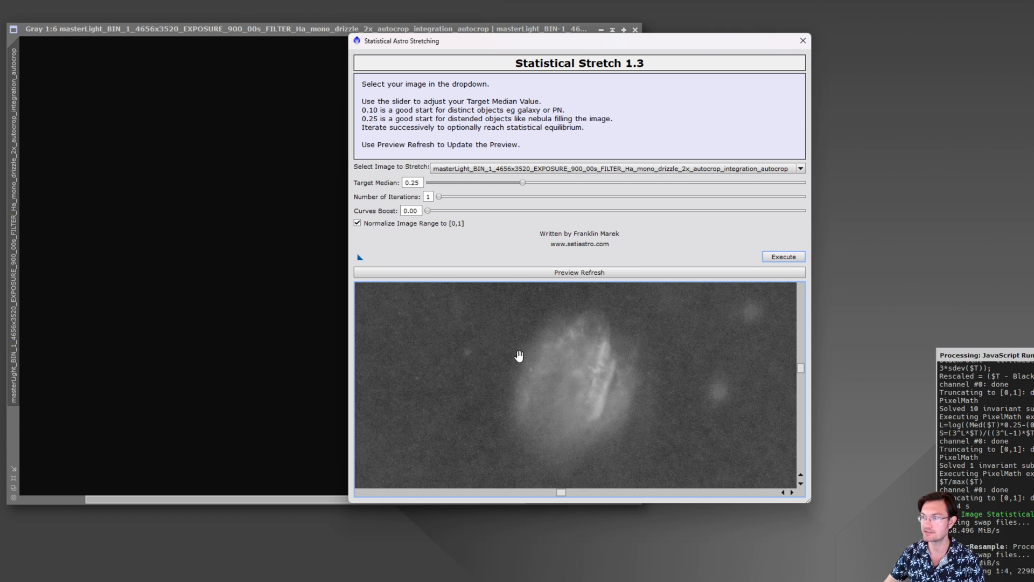
pyautogui.moveTo(499, 371)
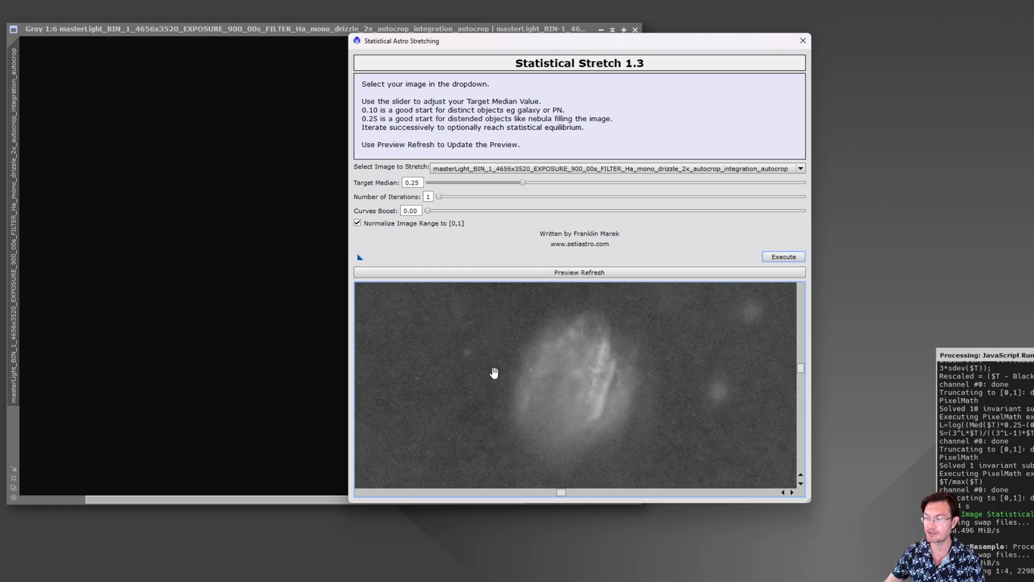
pyautogui.moveTo(573, 365)
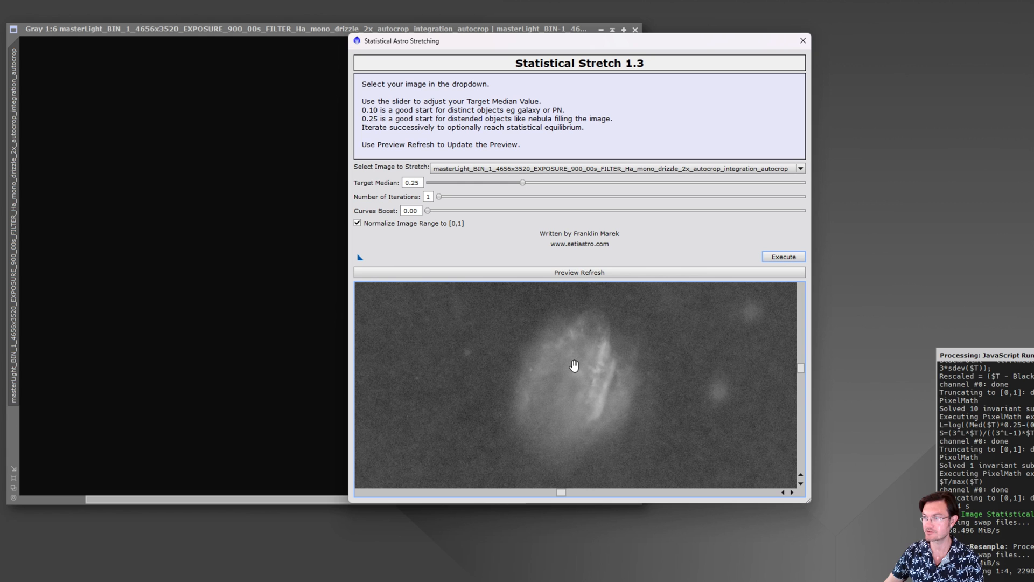
pyautogui.moveTo(497, 344)
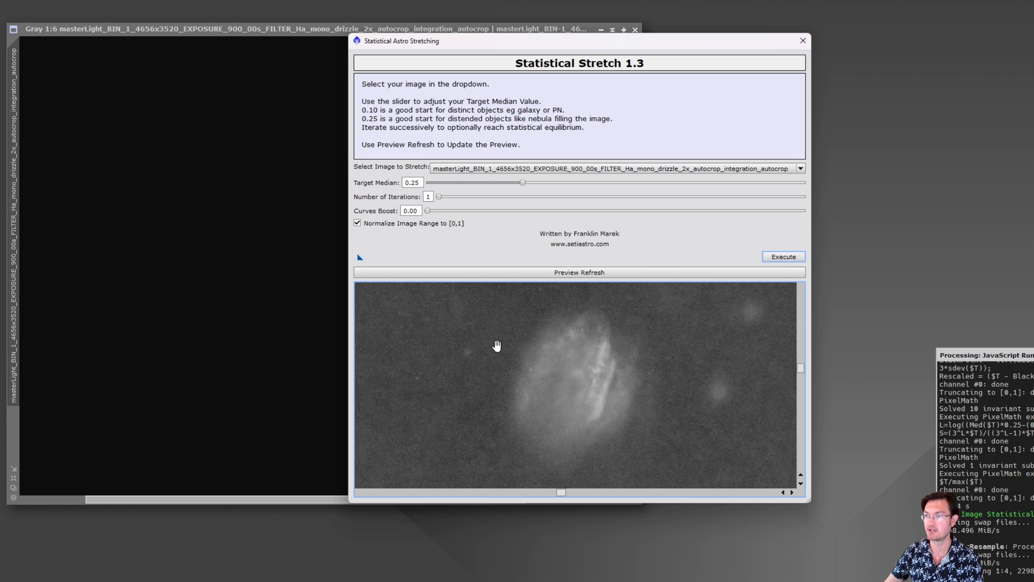
pyautogui.moveTo(422, 253)
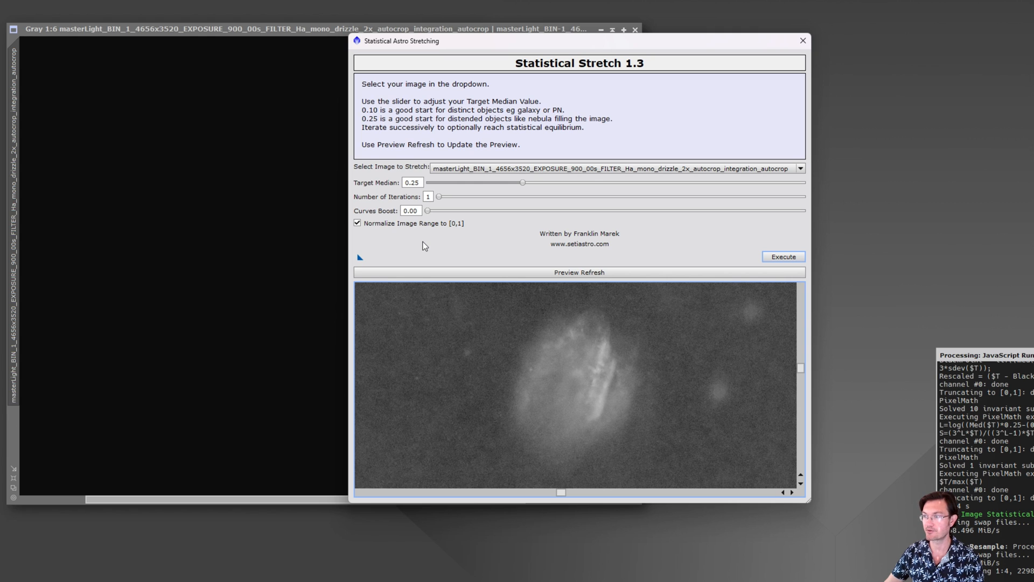
pyautogui.moveTo(431, 257)
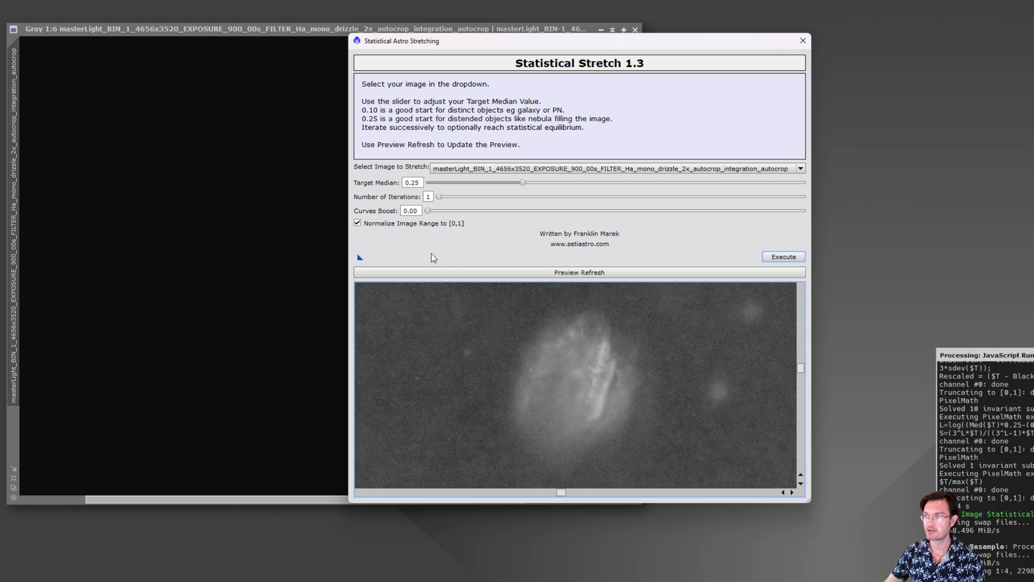
pyautogui.moveTo(439, 247)
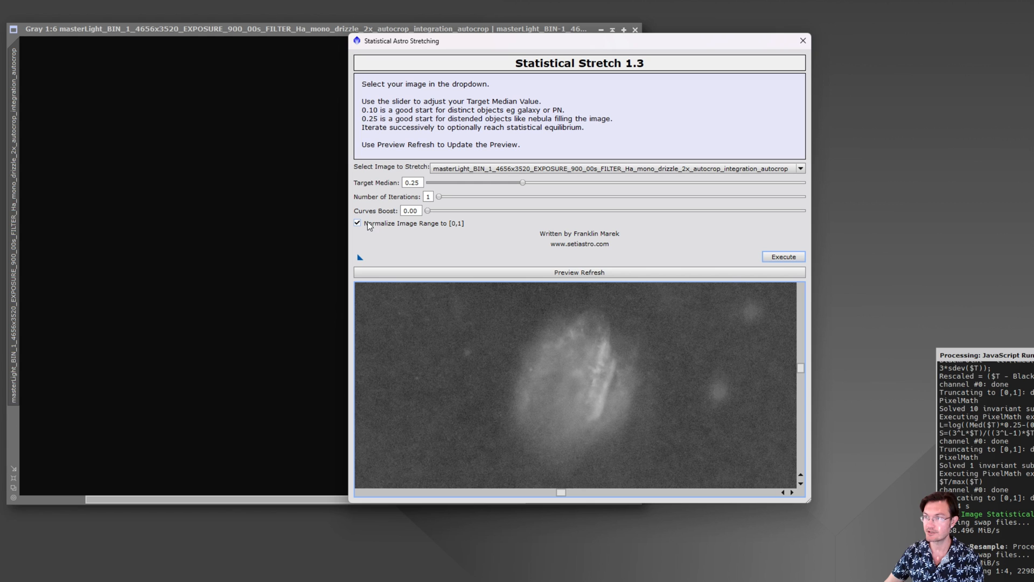
# Step: Uncheck 'Normalize Image Range to [0,1]' and refresh the Eagle nebula preview
pyautogui.click(357, 222)
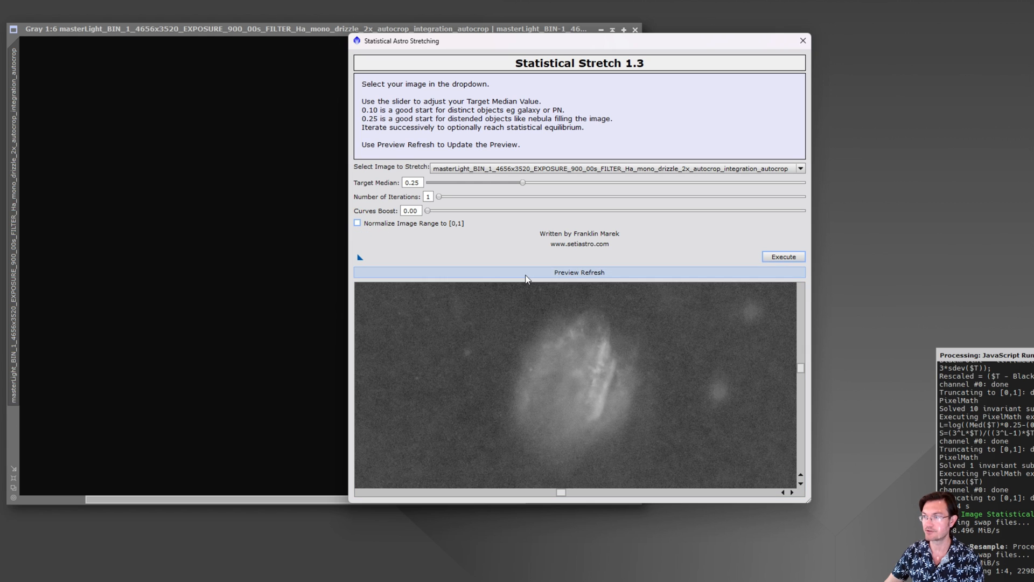
pyautogui.click(578, 271)
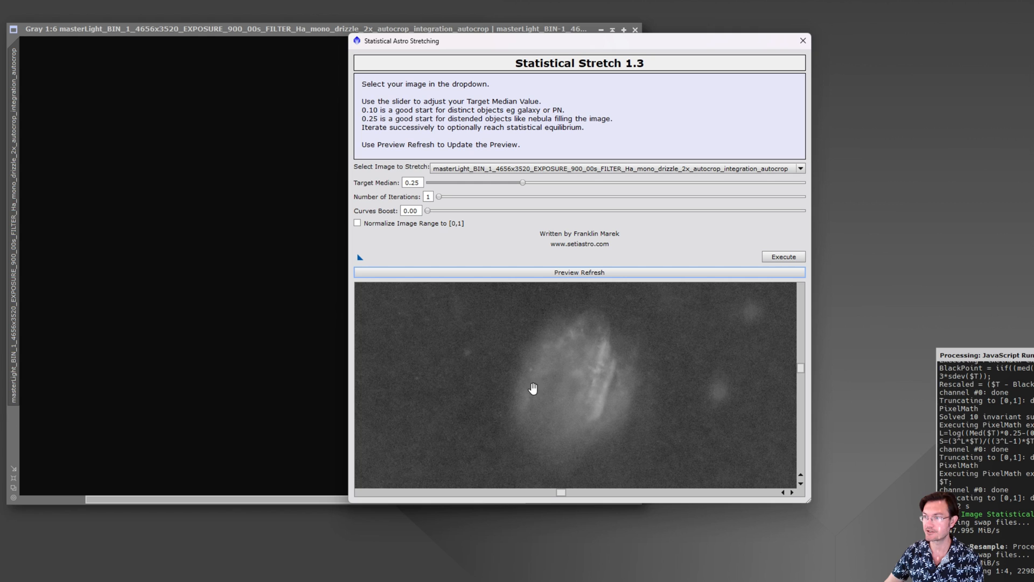
pyautogui.moveTo(675, 385)
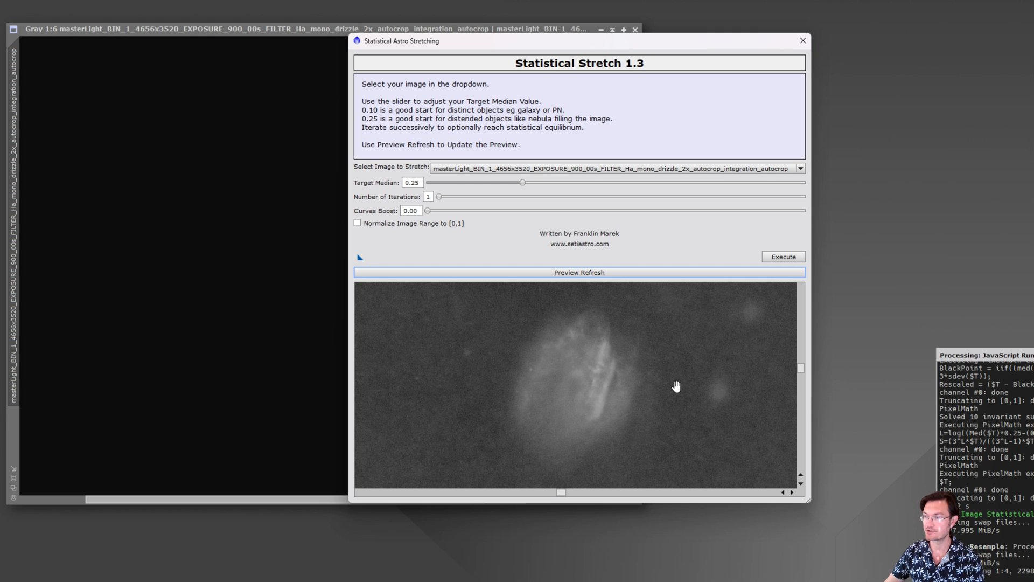
pyautogui.moveTo(419, 356)
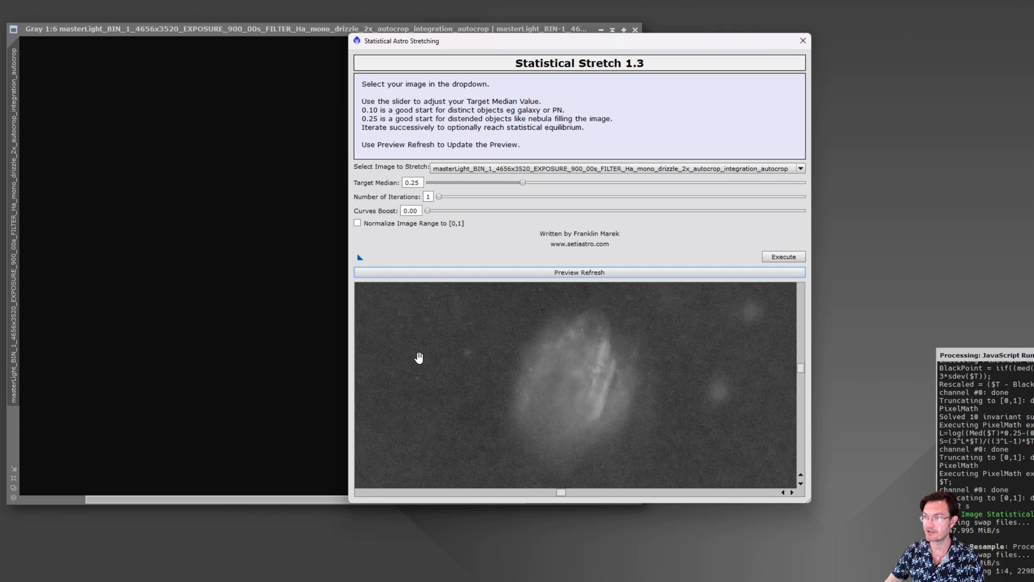
pyautogui.moveTo(716, 384)
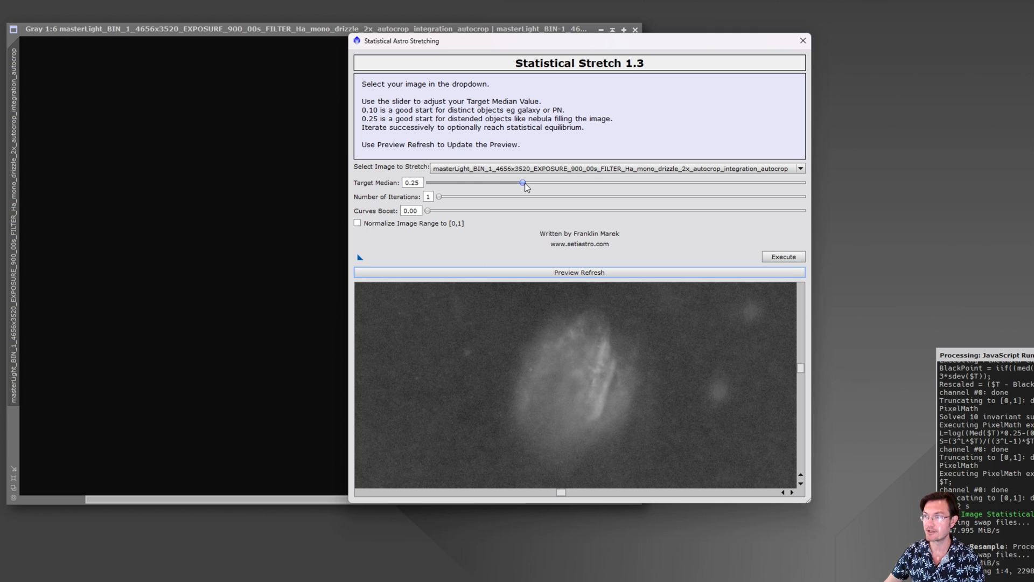
# Step: Set target median 0.11, raise curves boost from 0.14 to 0.18, refreshing the preview each time
pyautogui.moveTo(523, 182); pyautogui.dragTo(474, 183)
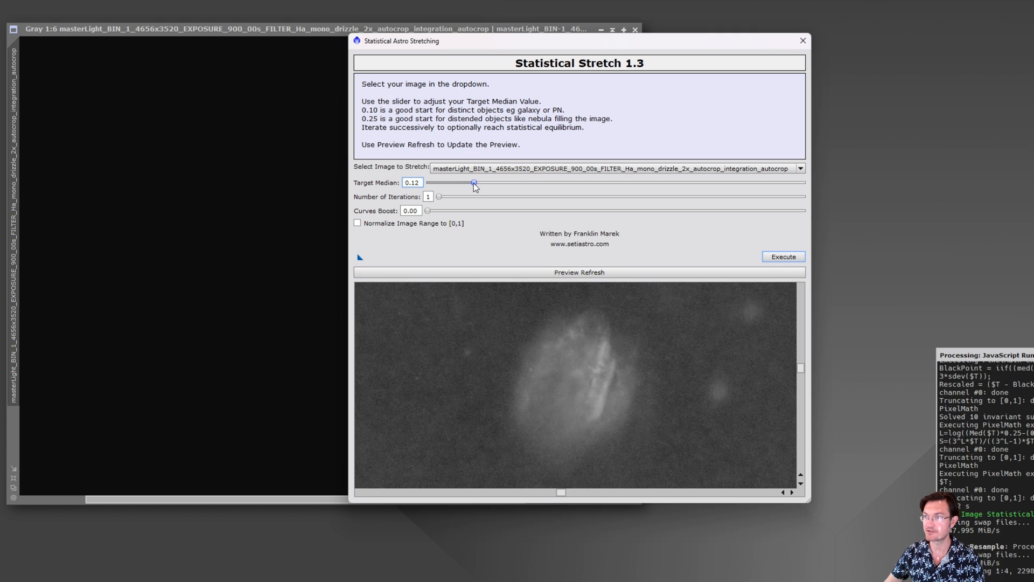
pyautogui.moveTo(473, 182); pyautogui.dragTo(469, 182)
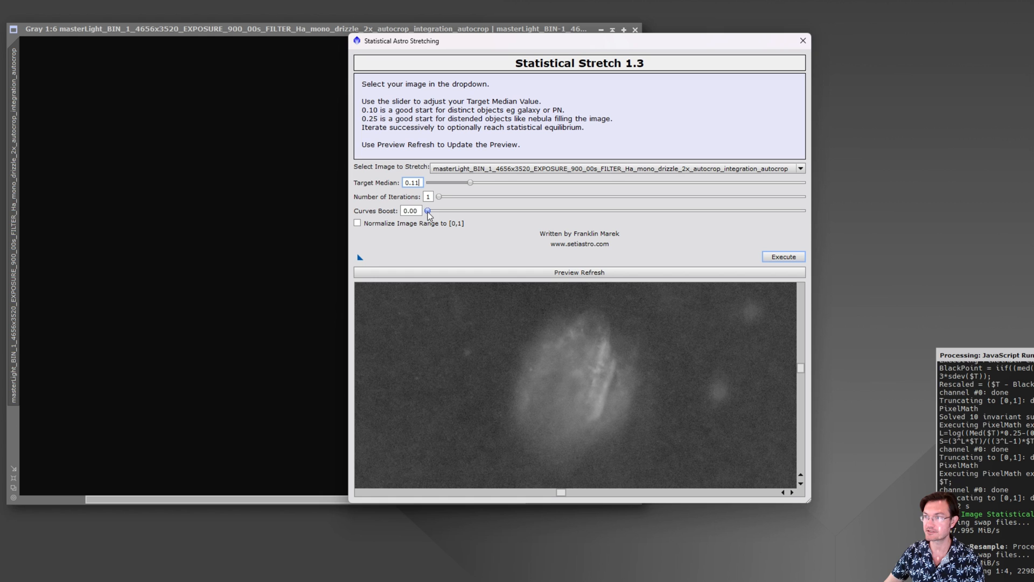
pyautogui.moveTo(428, 209); pyautogui.dragTo(598, 209)
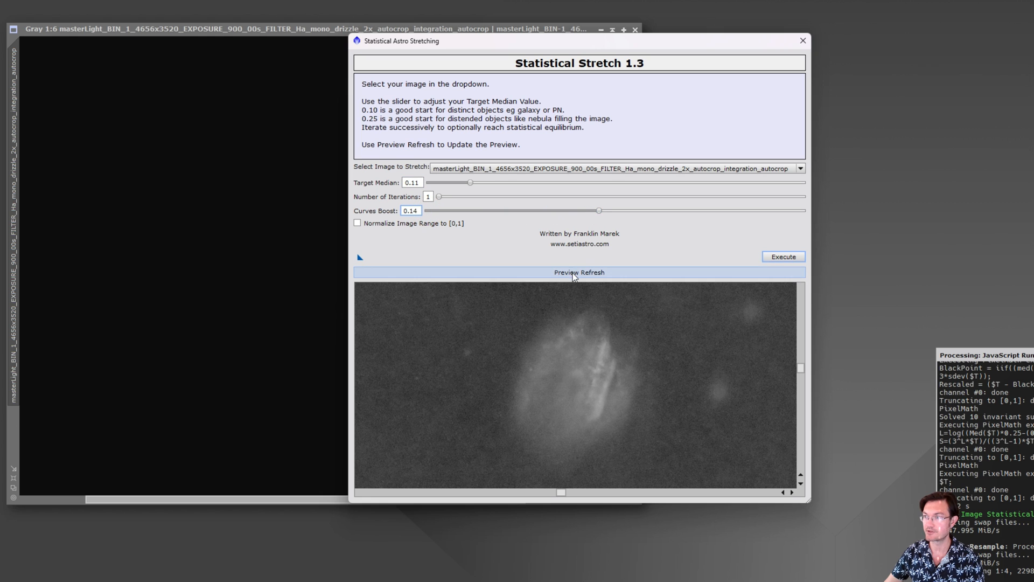
pyautogui.click(579, 271)
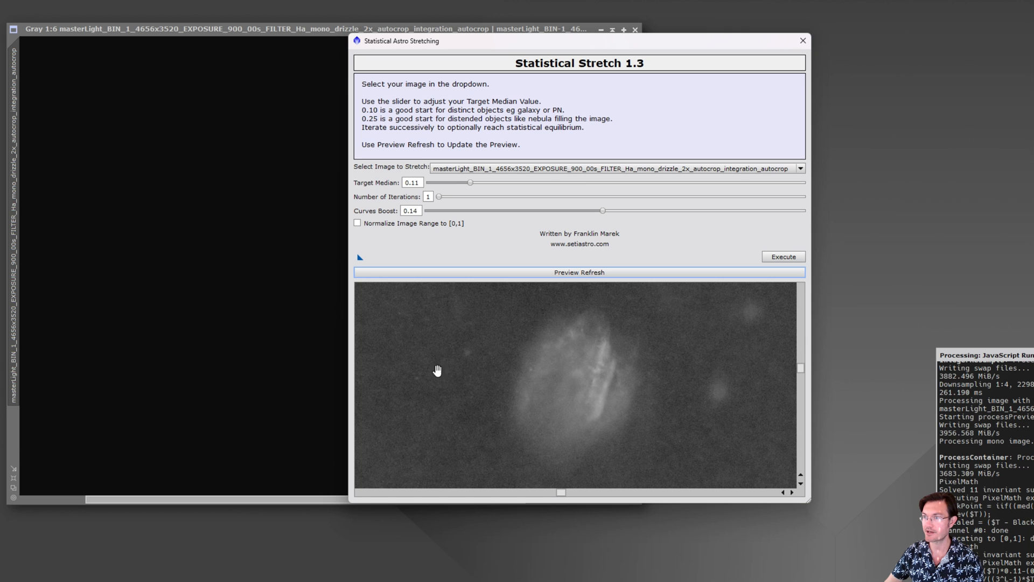
pyautogui.moveTo(629, 389)
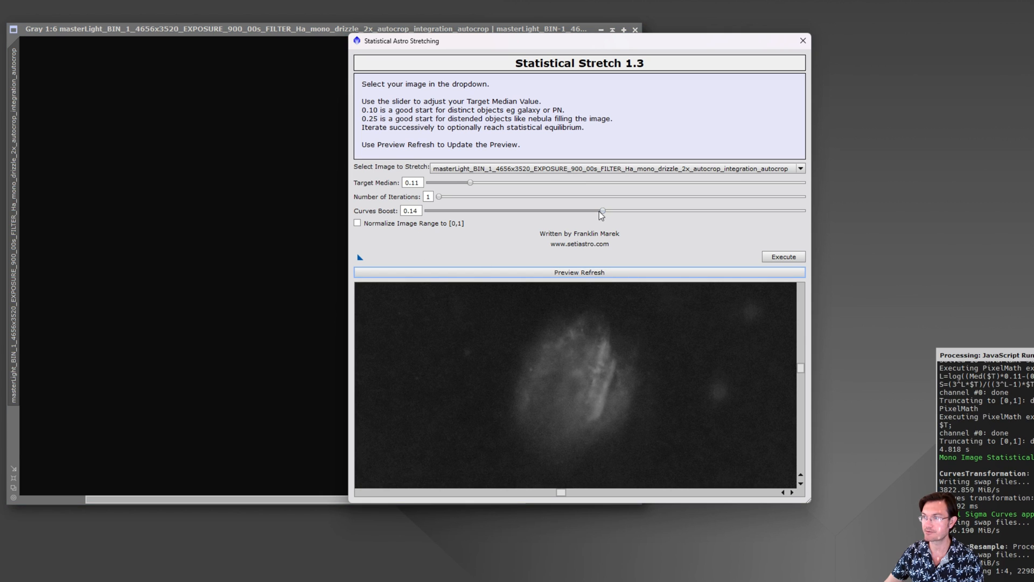
pyautogui.moveTo(600, 210); pyautogui.dragTo(651, 210)
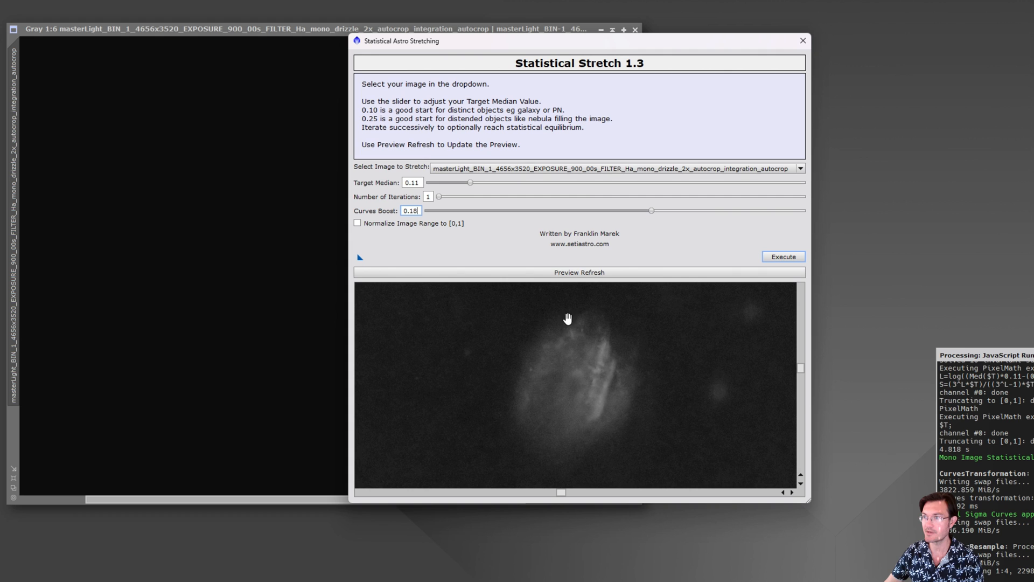
pyautogui.click(578, 271)
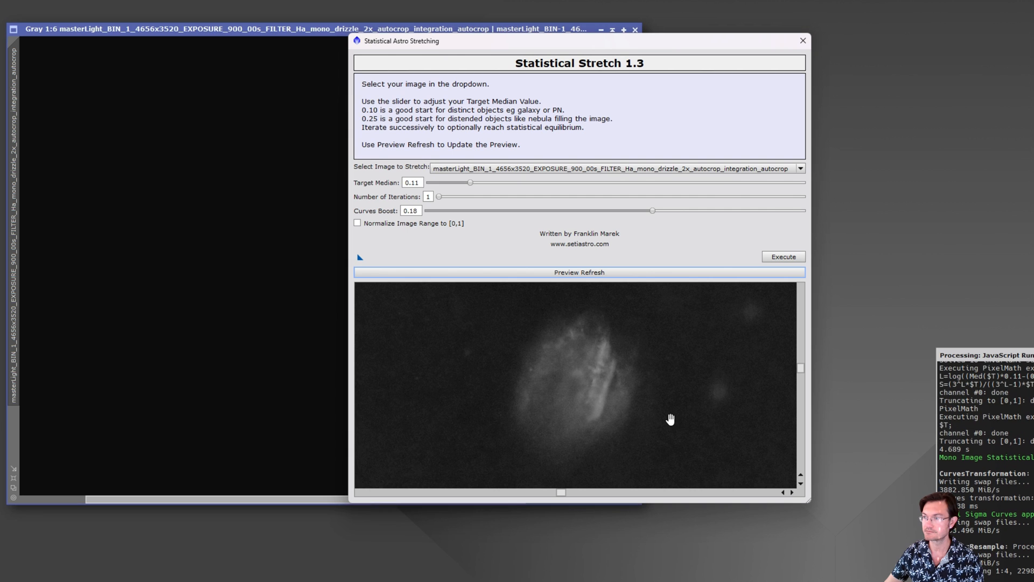
# Step: Execute the stretch on the Eagle nebula image and close the stretching dialog
pyautogui.click(782, 257)
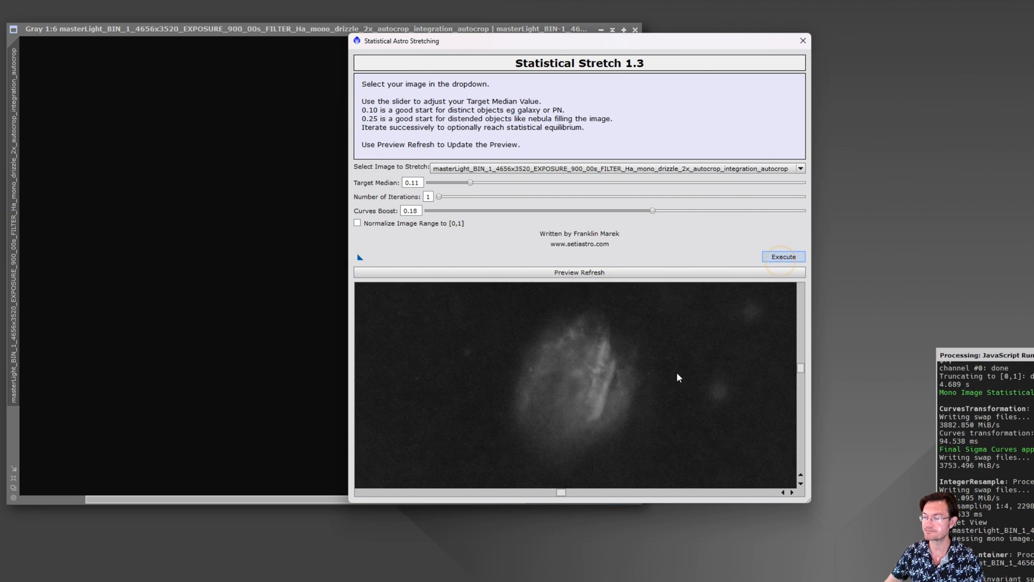
pyautogui.click(783, 256)
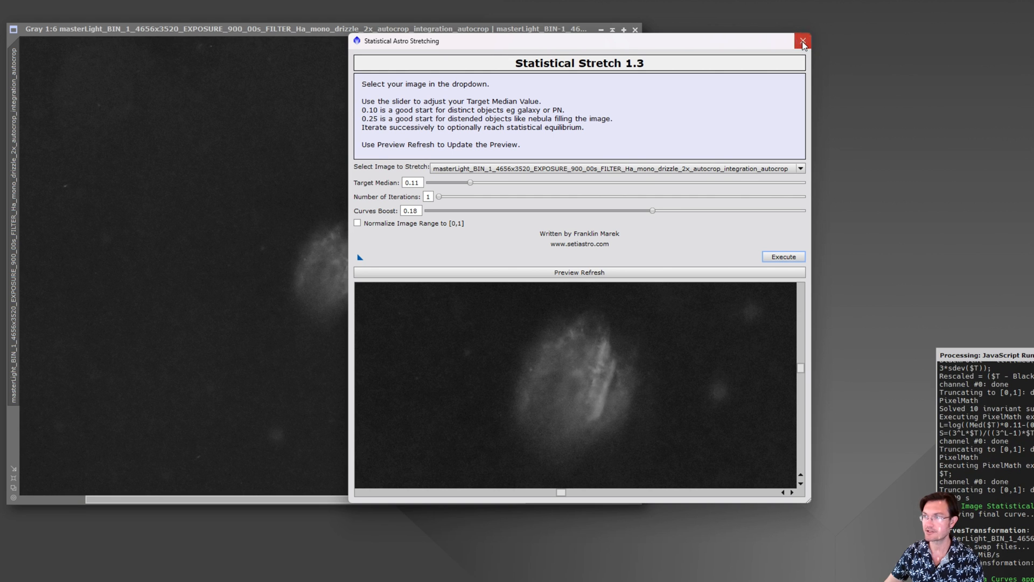
pyautogui.click(801, 41)
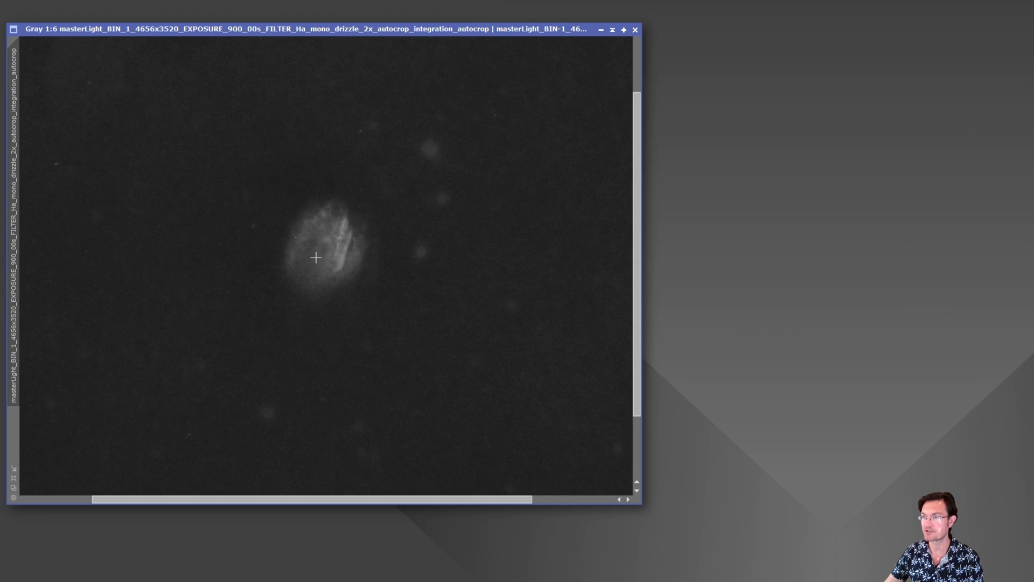
pyautogui.moveTo(292, 232)
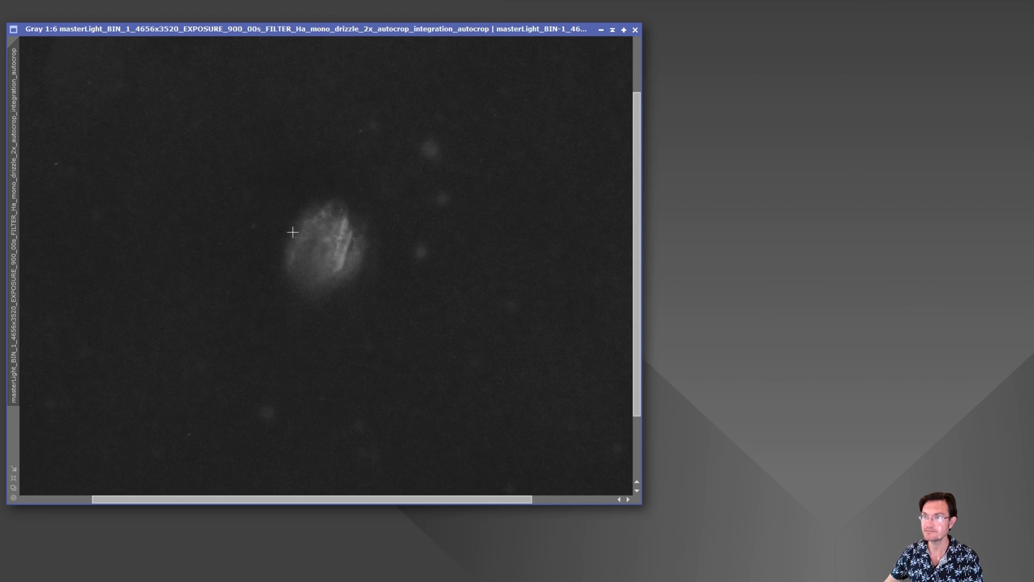